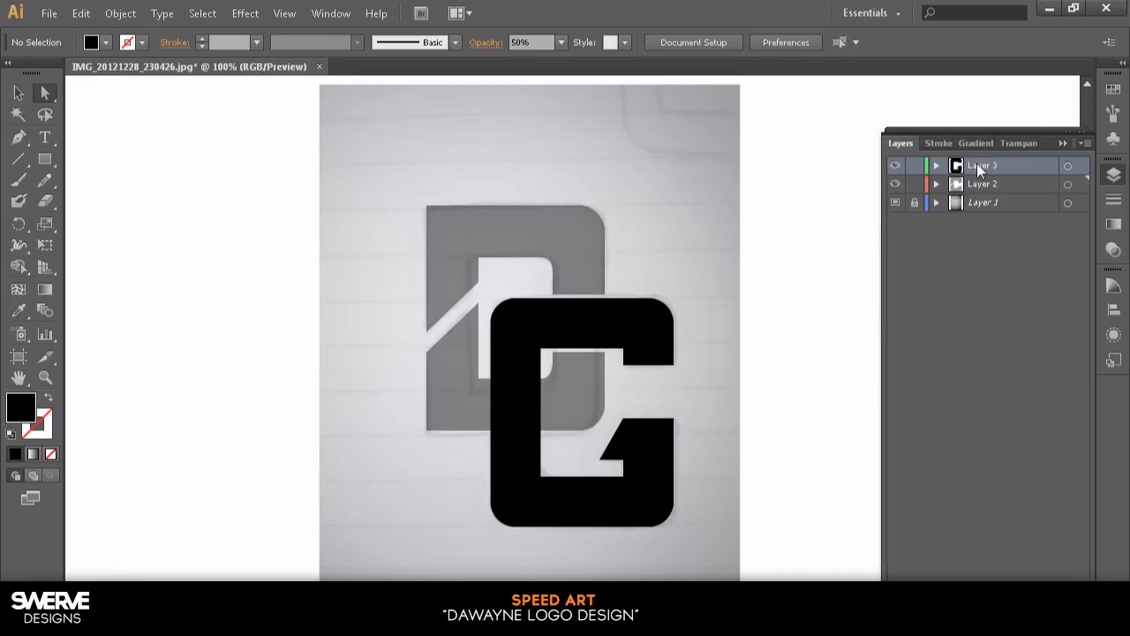
Hide the reference photo layer behind the traced D and G letters
left_click(561, 43)
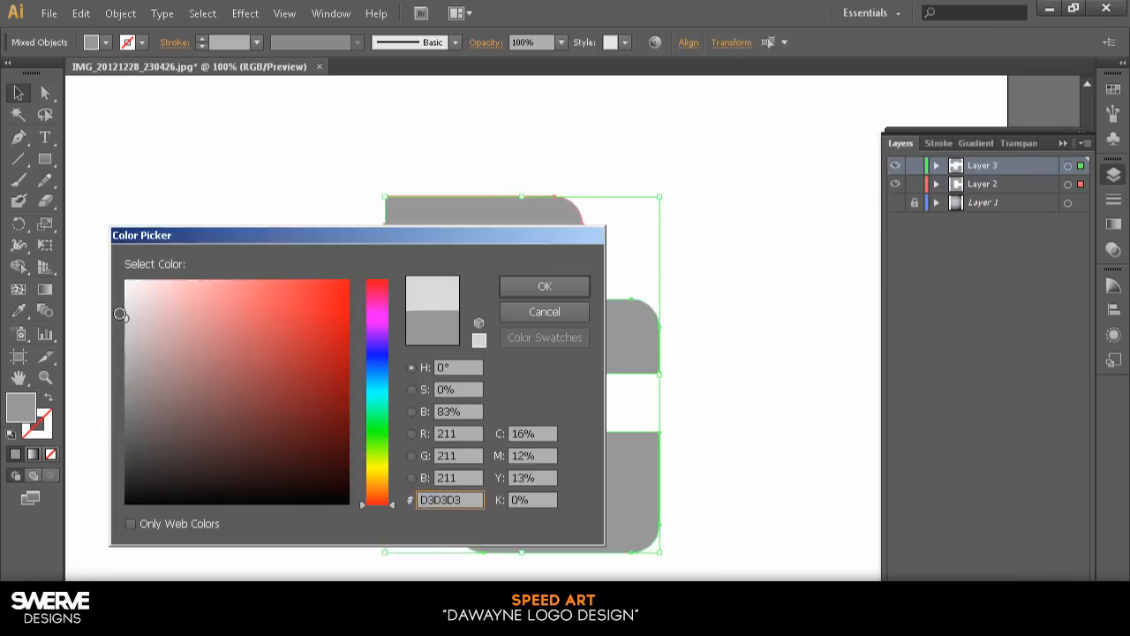
Confirm the light grey #D3D3D3 fill for the letter shapes
left_click(543, 286)
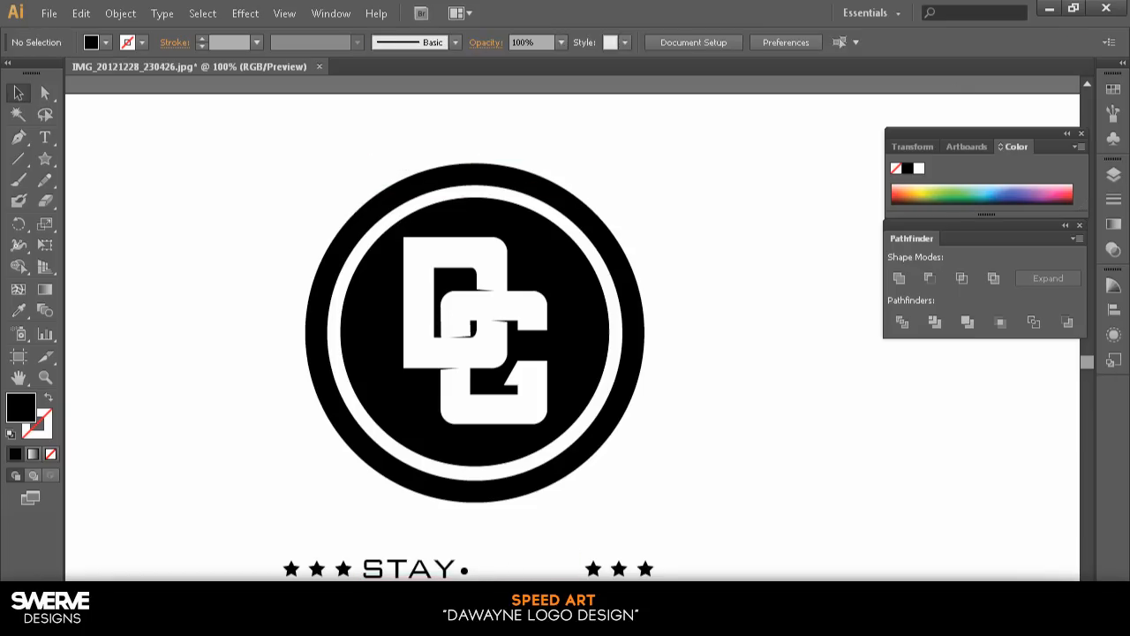
Select the STAY text, then the white D and G letters for combining
left_click(42, 138)
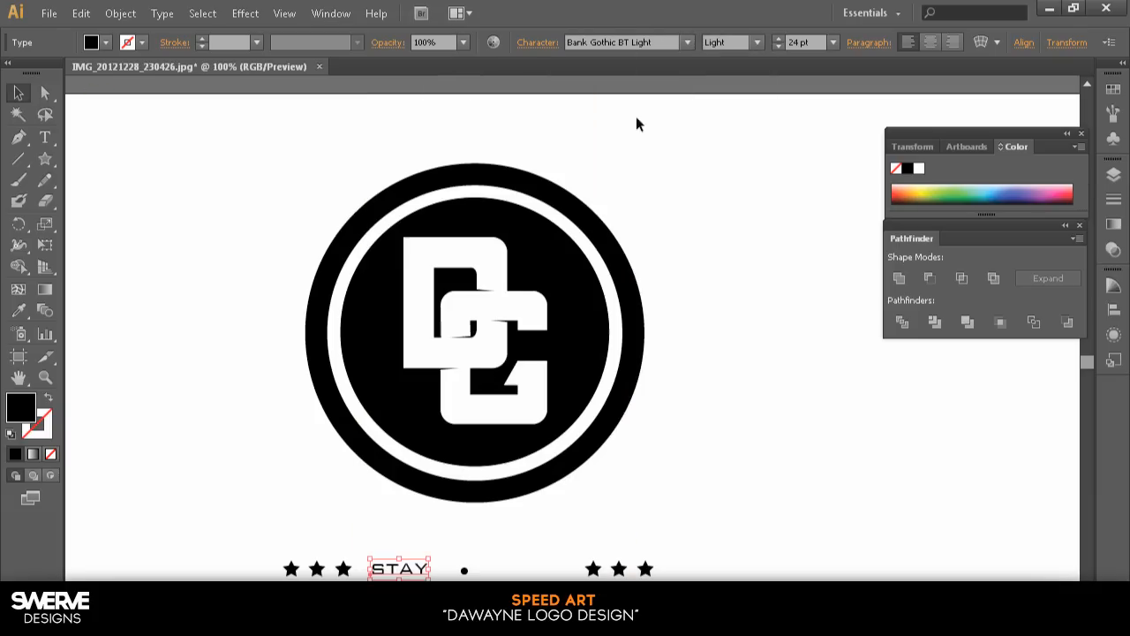
left_click(899, 279)
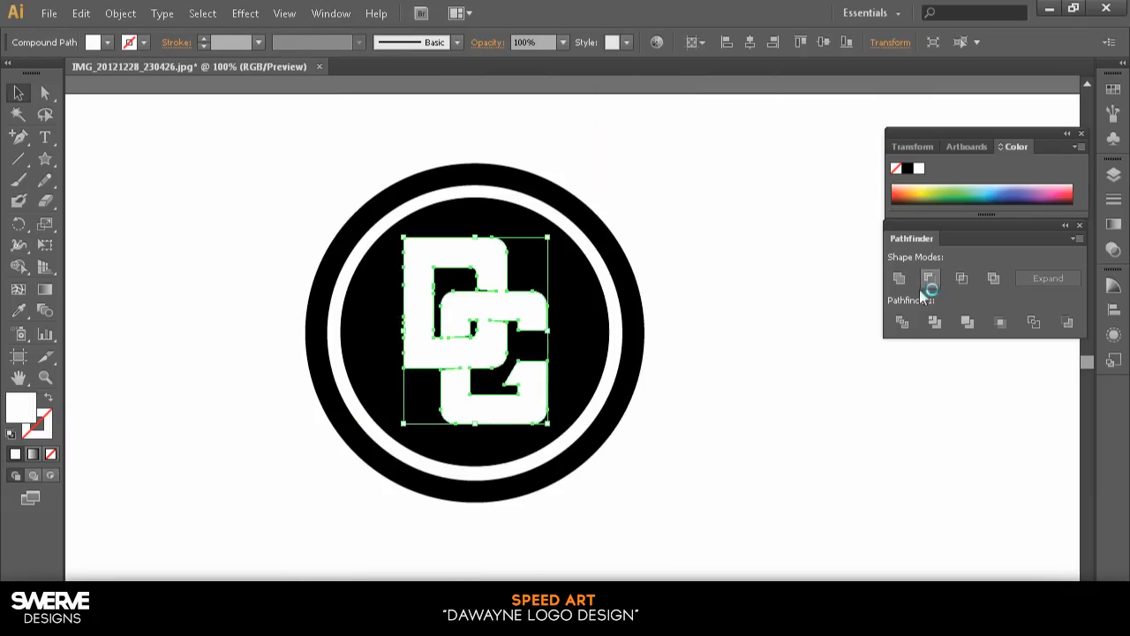
Unite the selected D and G letters into one merged shape via Pathfinder
left_click(930, 277)
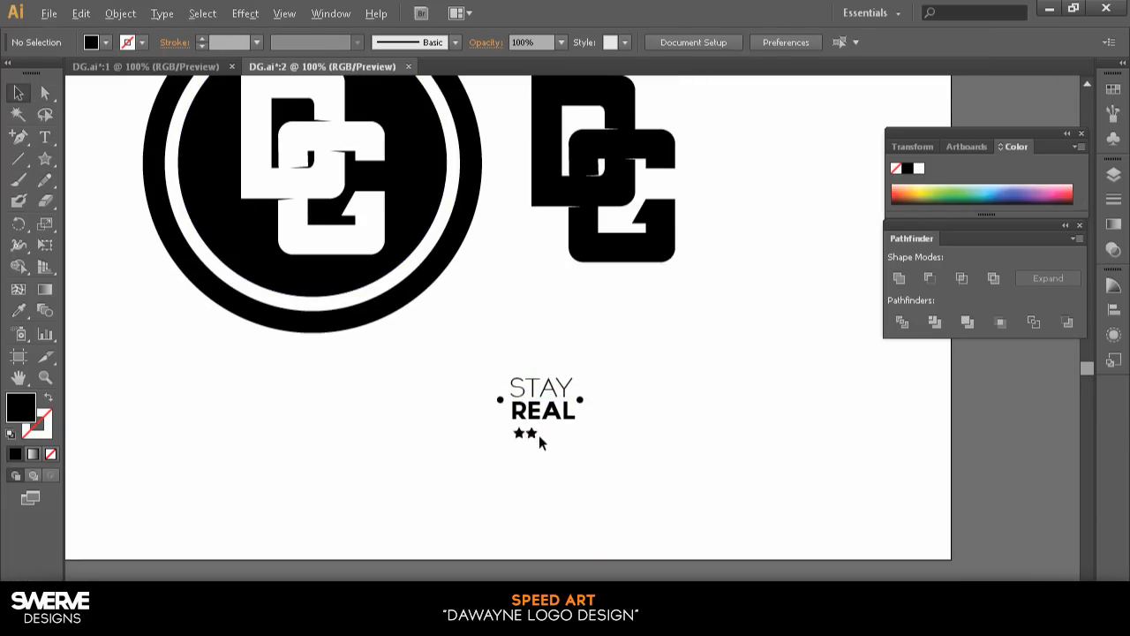
Drag the badge artwork from Illustrator into Photoshop as a smart object
left_click_drag(528, 433, 540, 362)
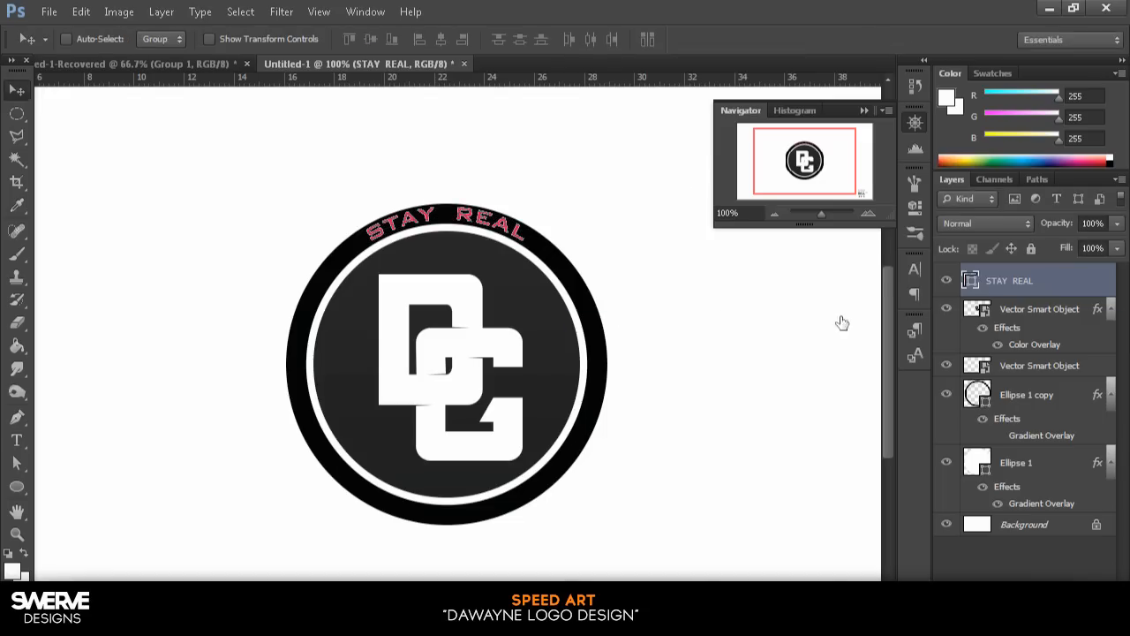
Give the arched STAY REAL text a white Color Overlay and confirm it
left_click(82, 10)
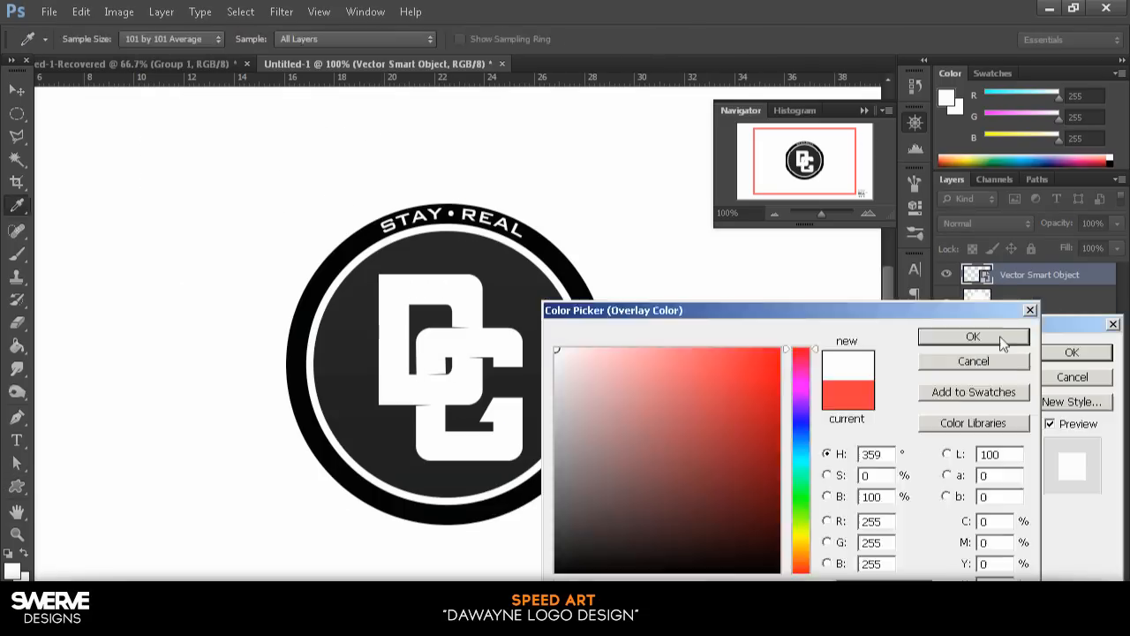
left_click(972, 335)
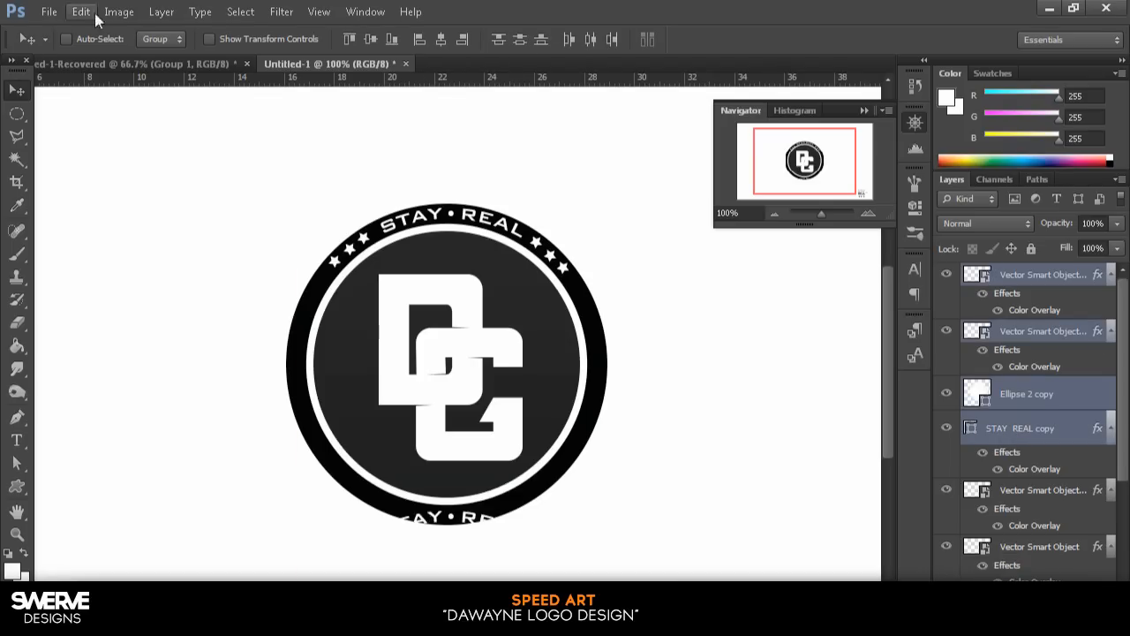
Bring up Free Transform on the copied STAY REAL text to rotate it to the bottom
right_click(1028, 508)
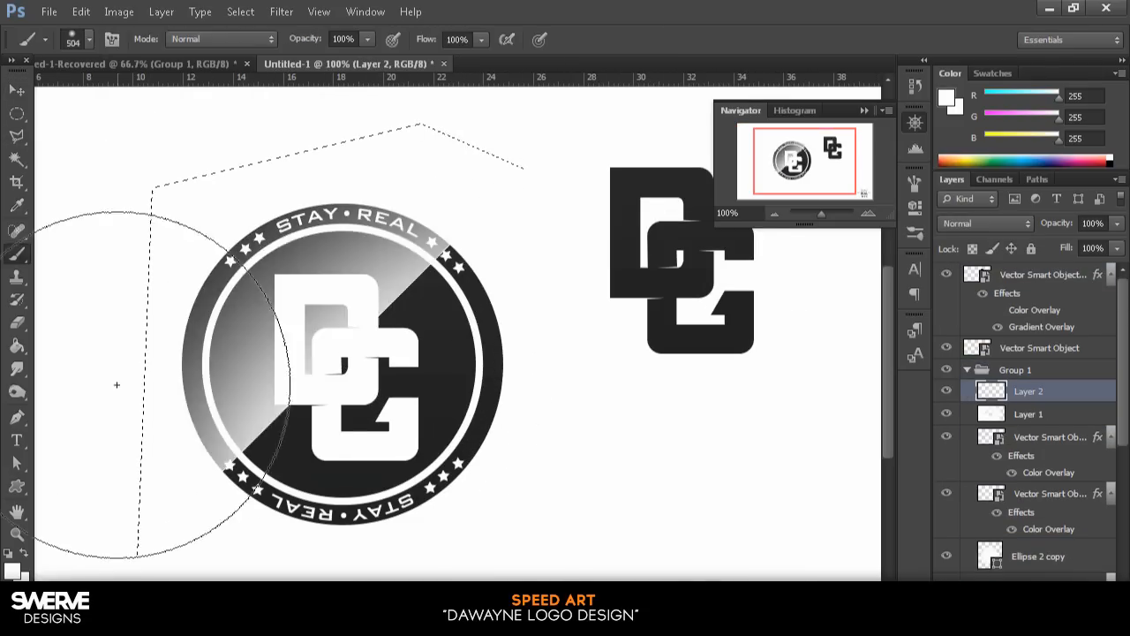
Position the layers and start Lens Correction to vignette the background edges
left_click(16, 90)
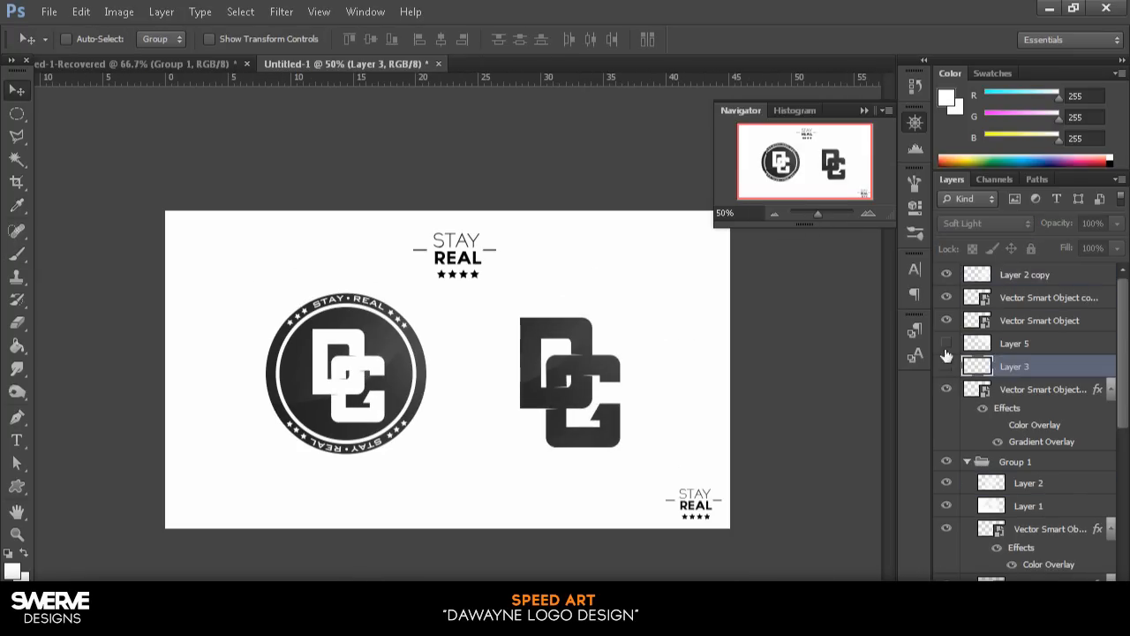
left_click(280, 11)
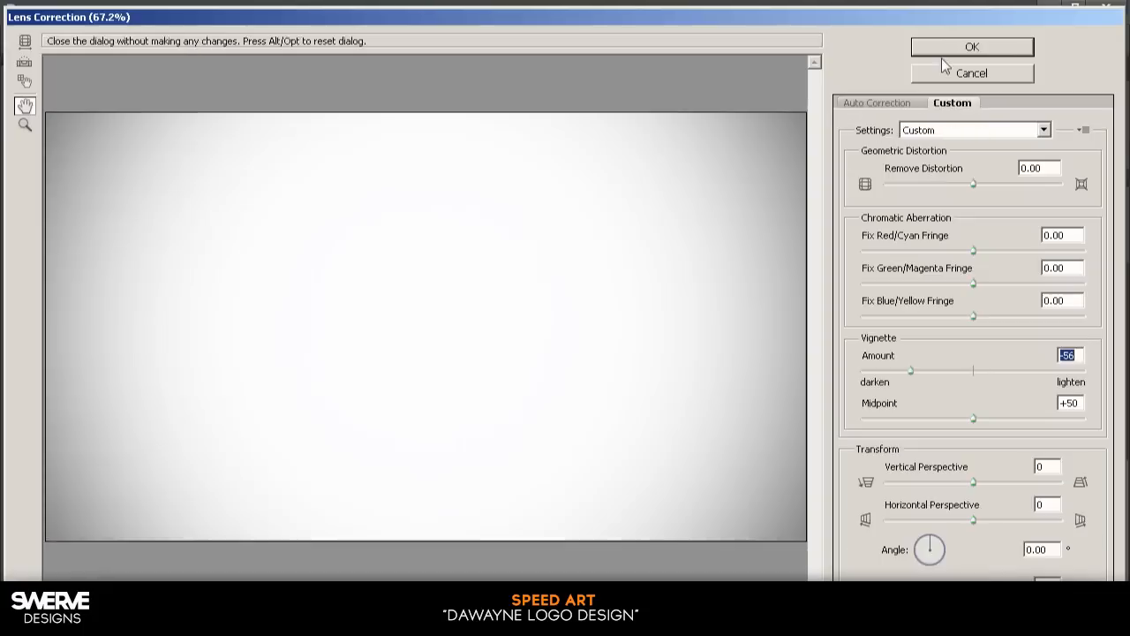